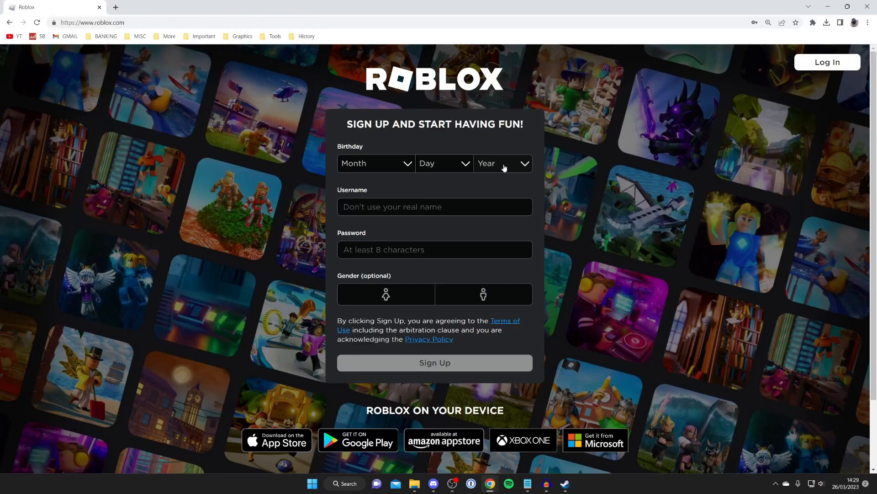
Go to the login page and choose signing in with another logged-in device
click(827, 63)
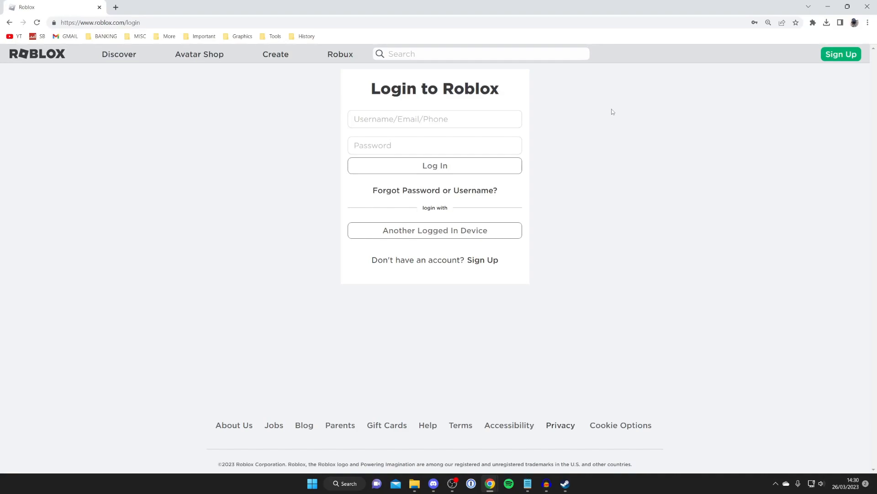
mouse_move(500, 230)
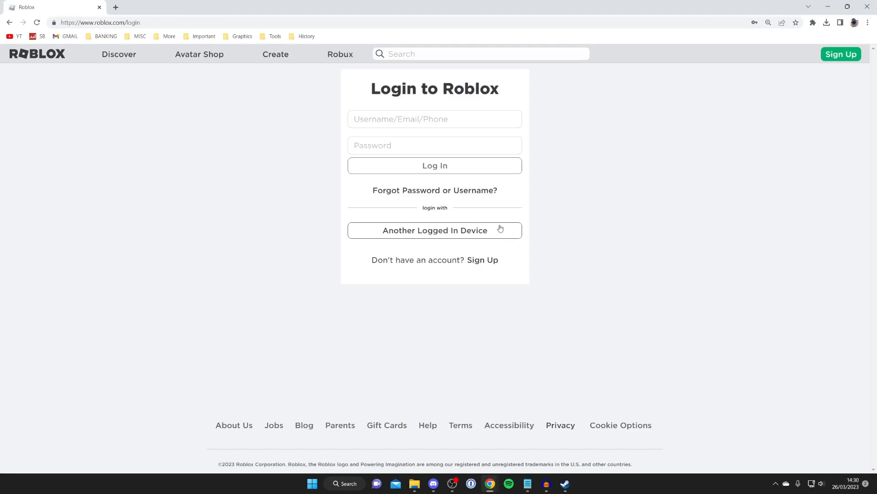
click(434, 230)
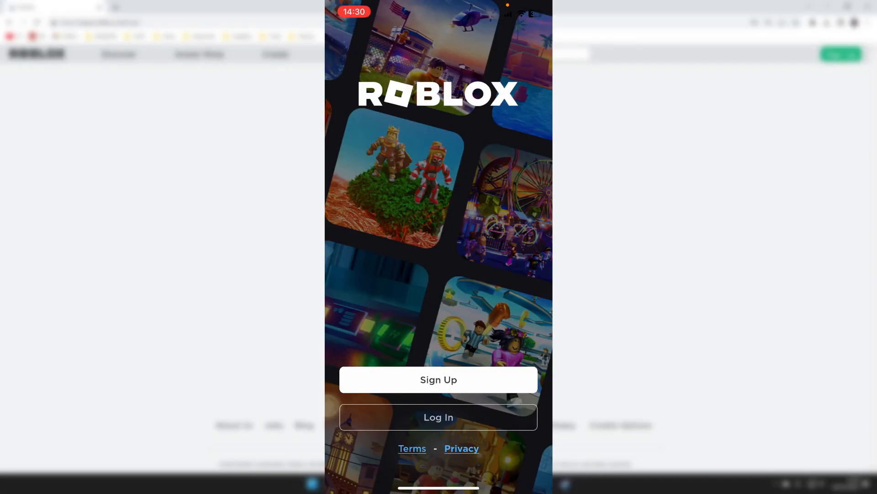
Open the mobile app's login form to display the Quick Log In code
click(438, 417)
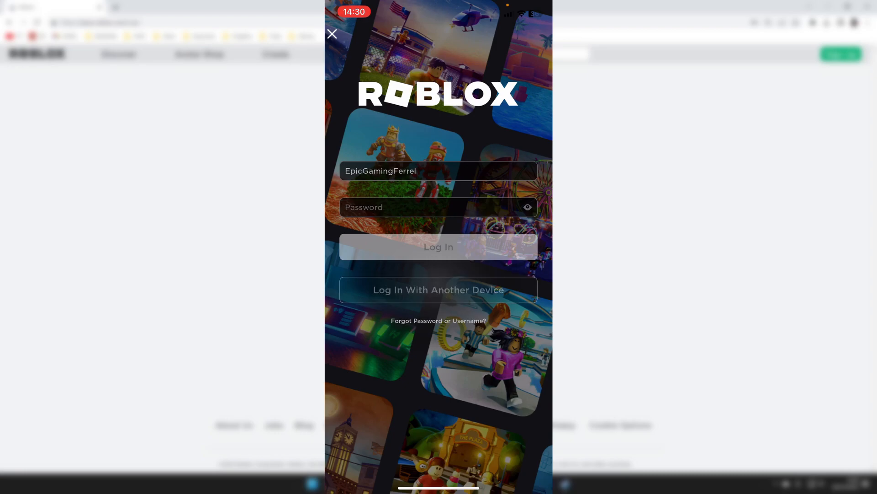
click(438, 289)
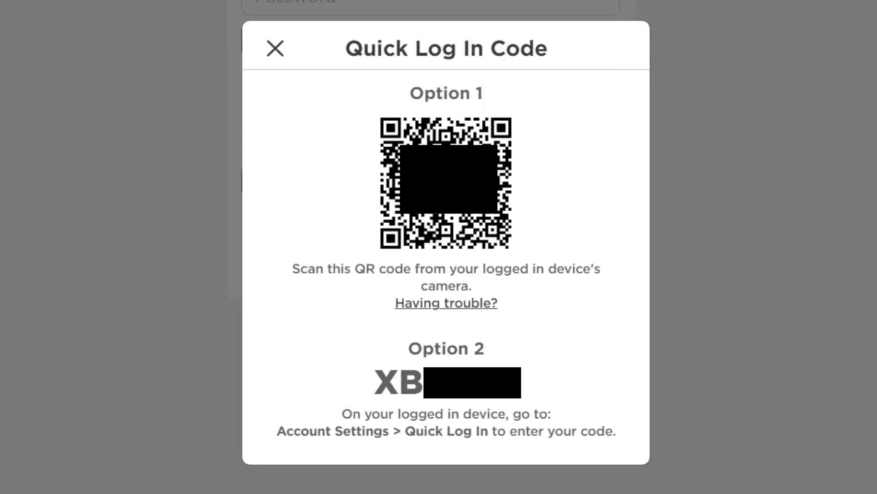
mouse_move(333, 139)
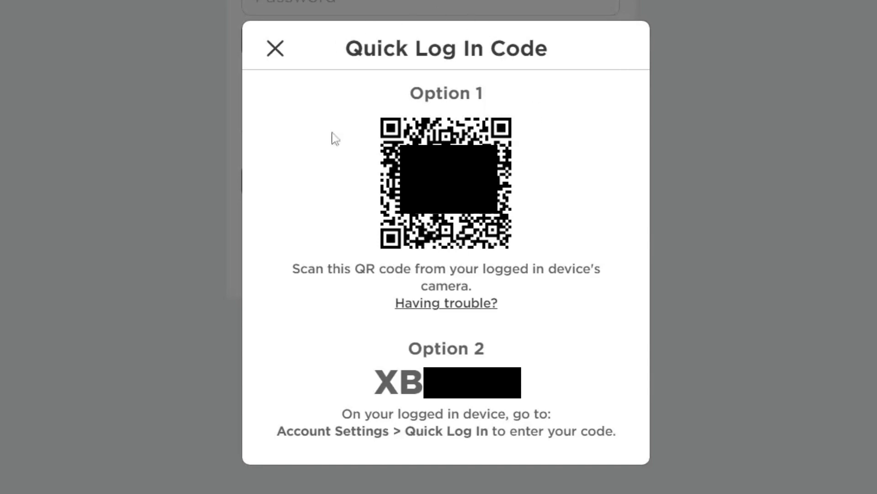
click(275, 48)
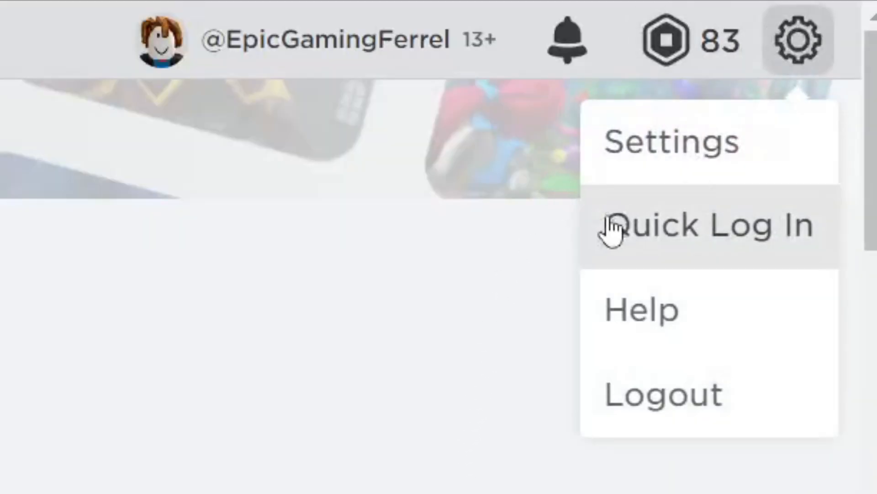
mouse_move(733, 235)
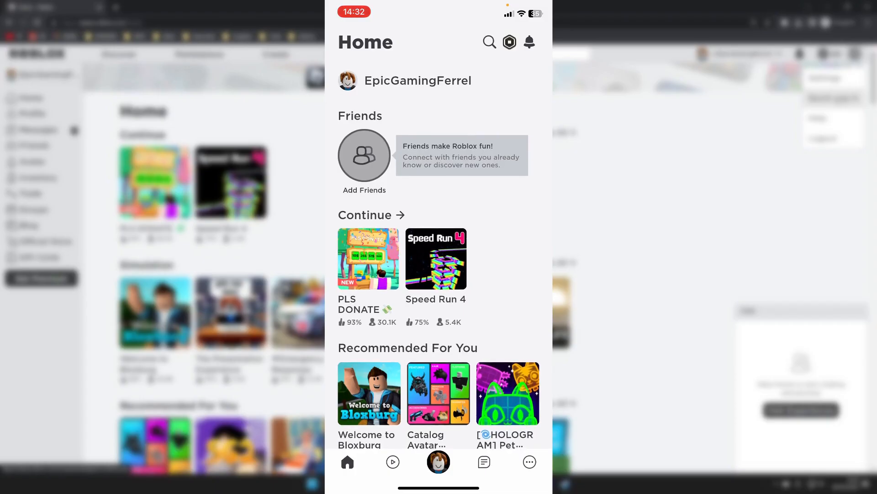
Open the Quick Log In page from the app's More section
click(529, 461)
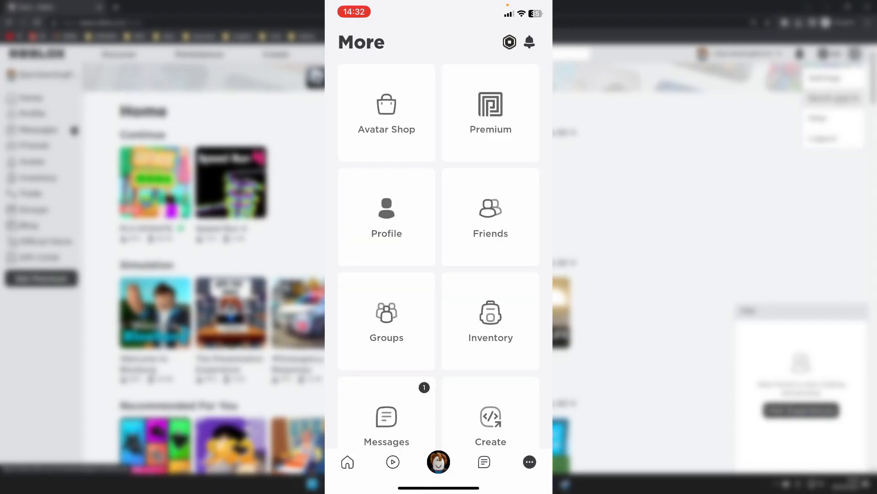
scroll(down, 3)
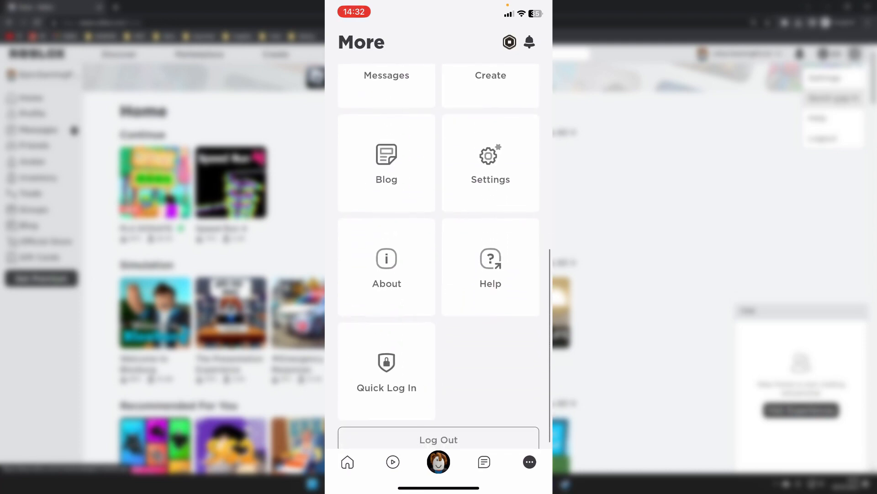
click(386, 371)
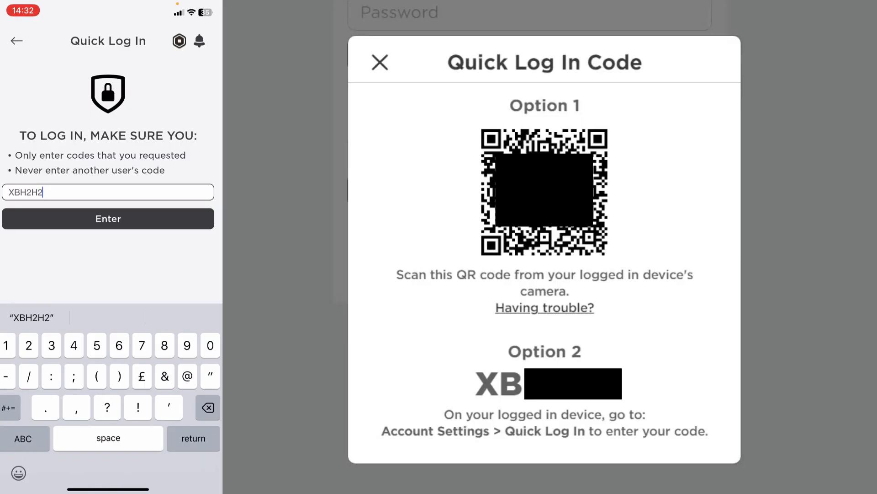
Submit the Quick Log In code, confirm the computer's login, and dismiss the success message
click(107, 219)
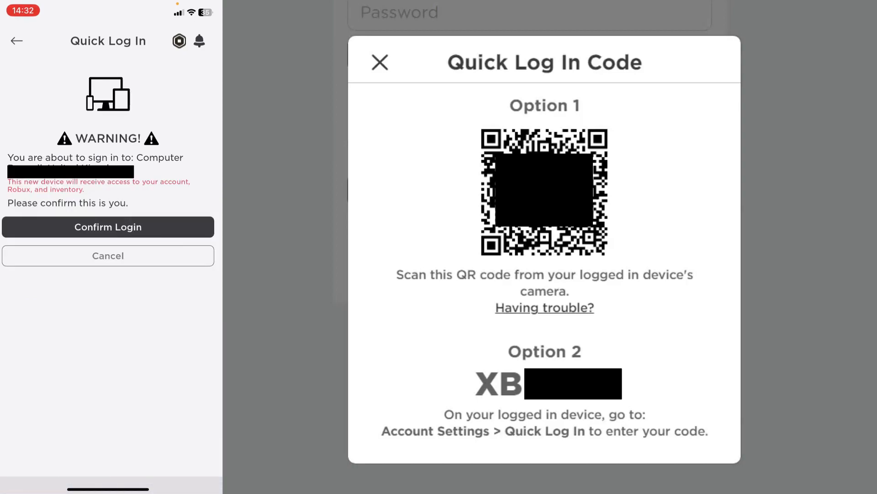
click(107, 227)
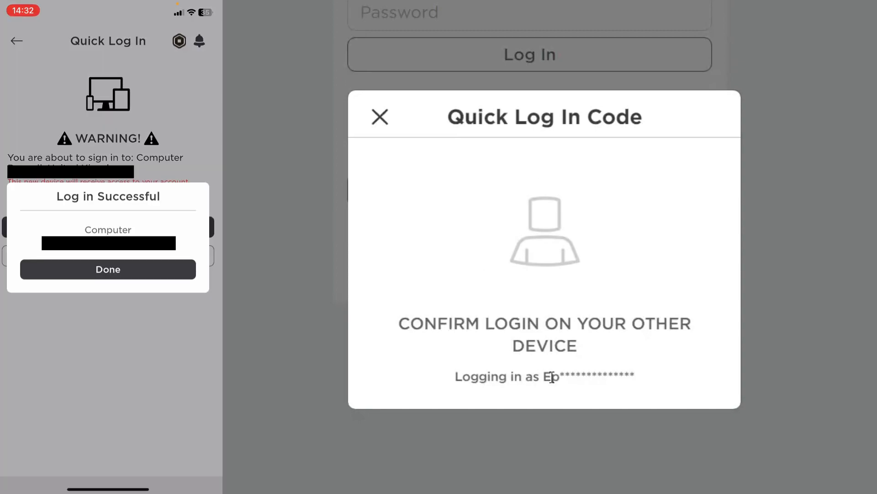
click(107, 269)
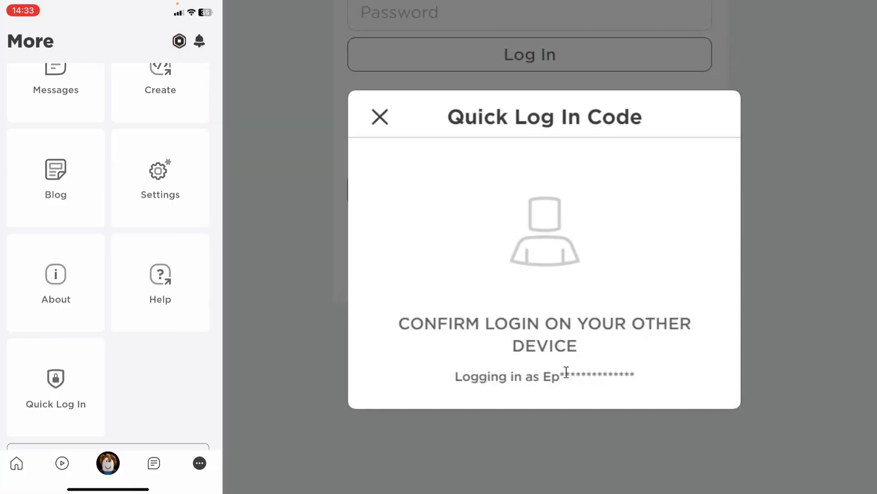
click(379, 117)
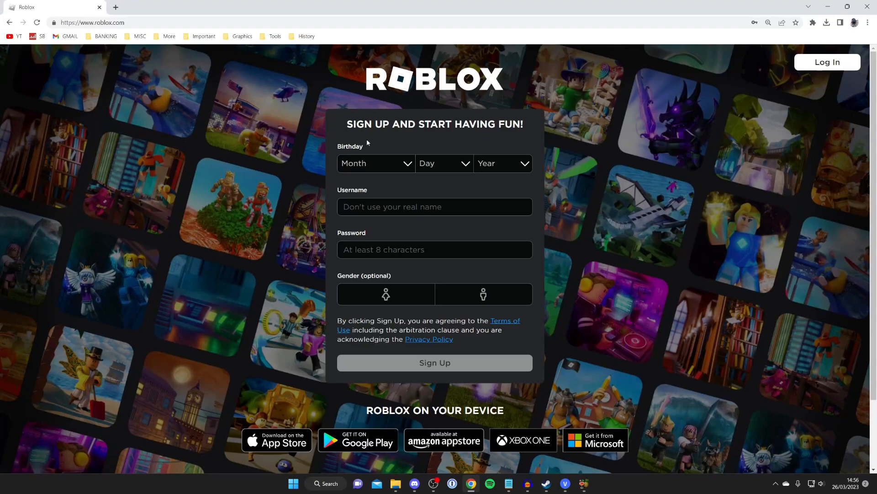
Open the login page, then the Forgot Password or Username recovery page
click(827, 62)
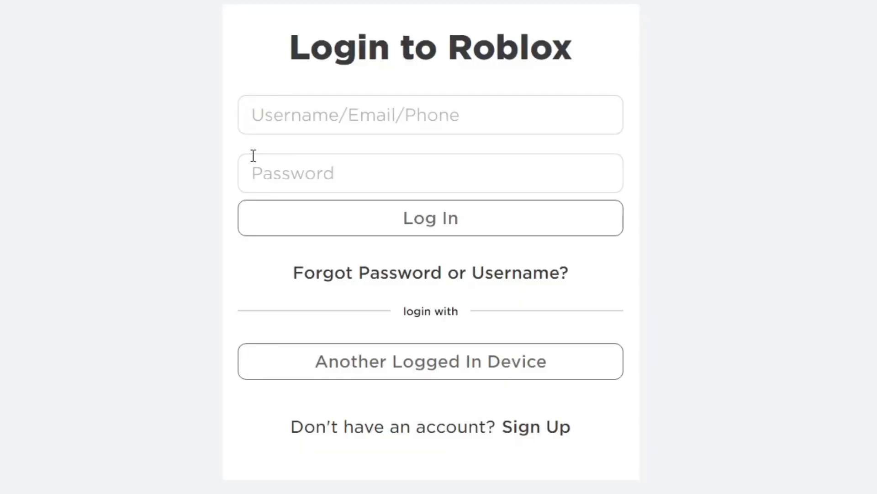
mouse_move(220, 136)
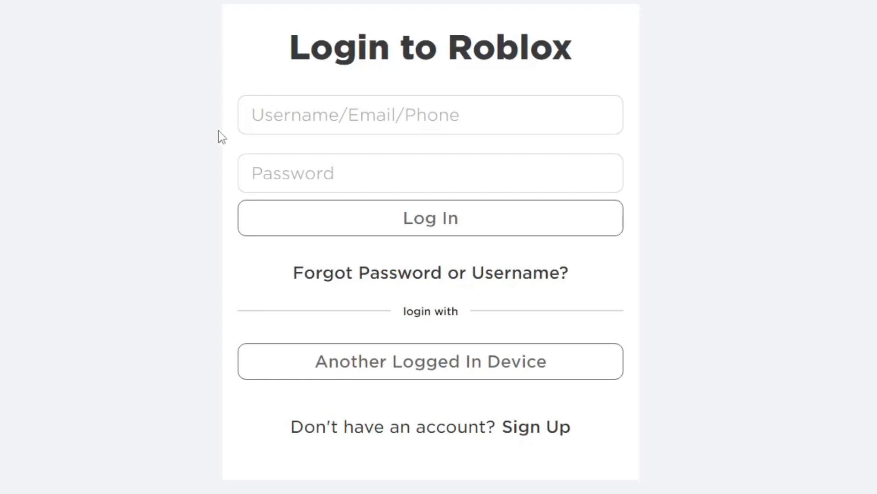
mouse_move(426, 274)
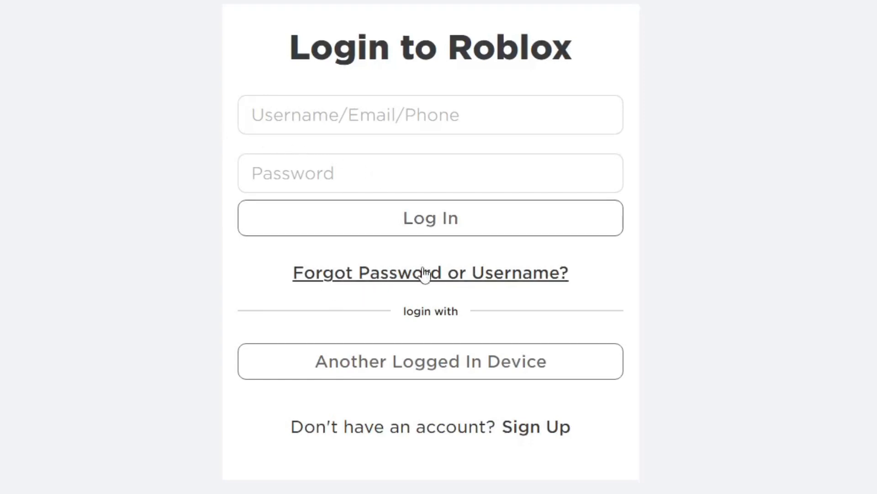
click(431, 272)
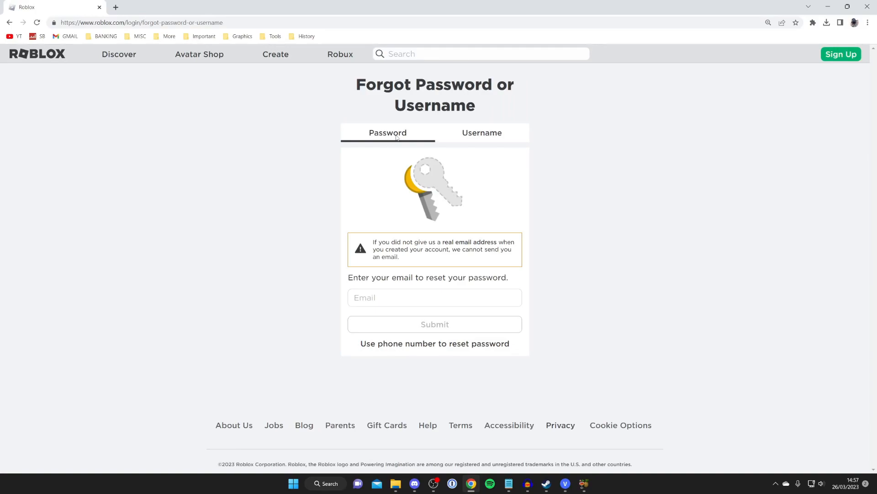
mouse_move(414, 278)
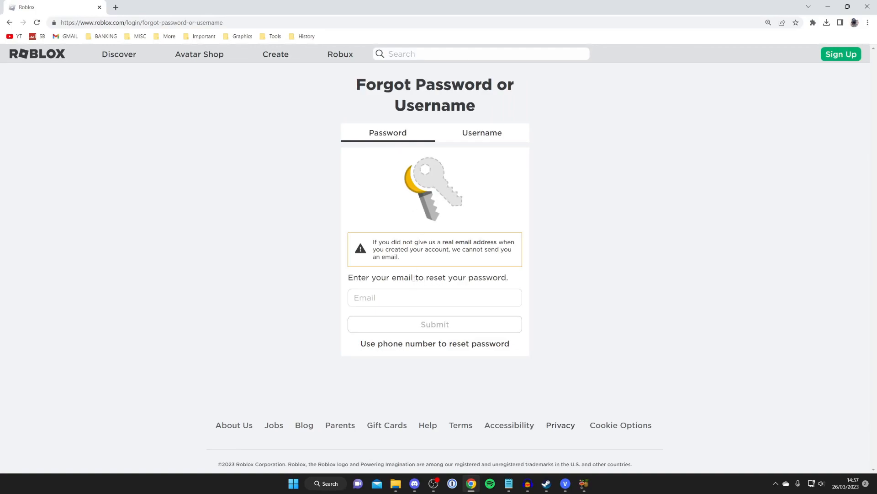
Switch to phone, return to email, and submit the password reset email request
click(434, 343)
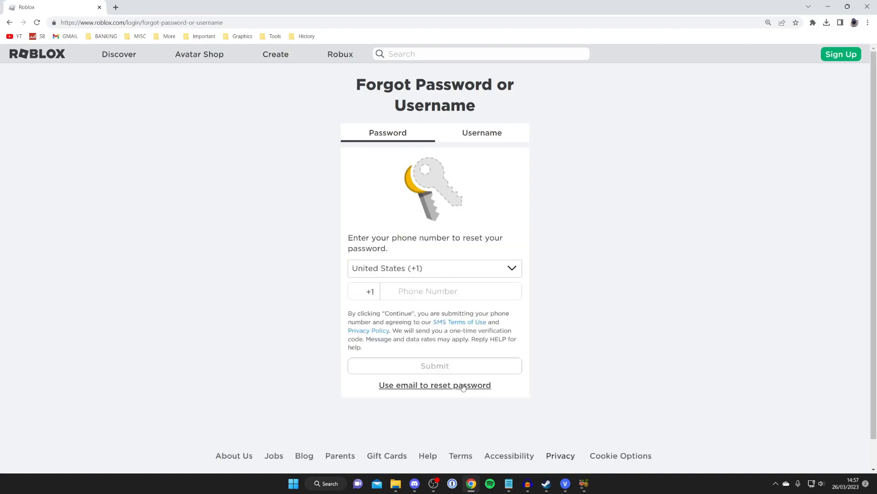
click(435, 385)
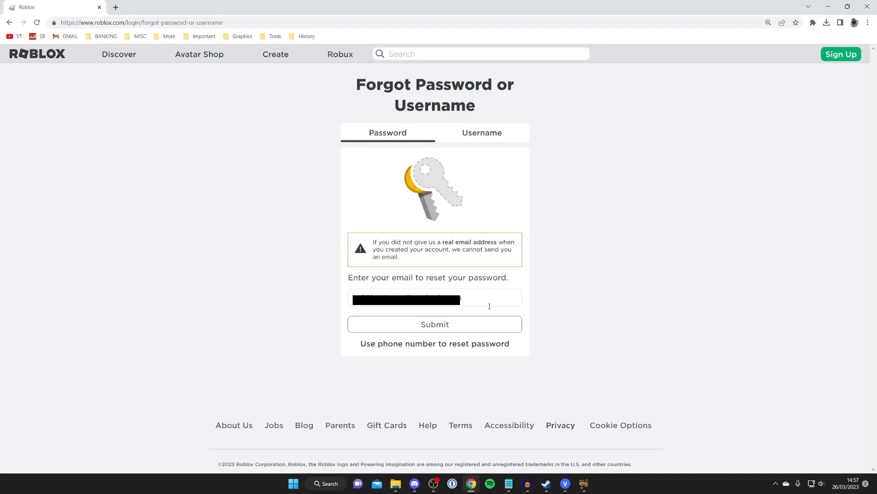
click(434, 324)
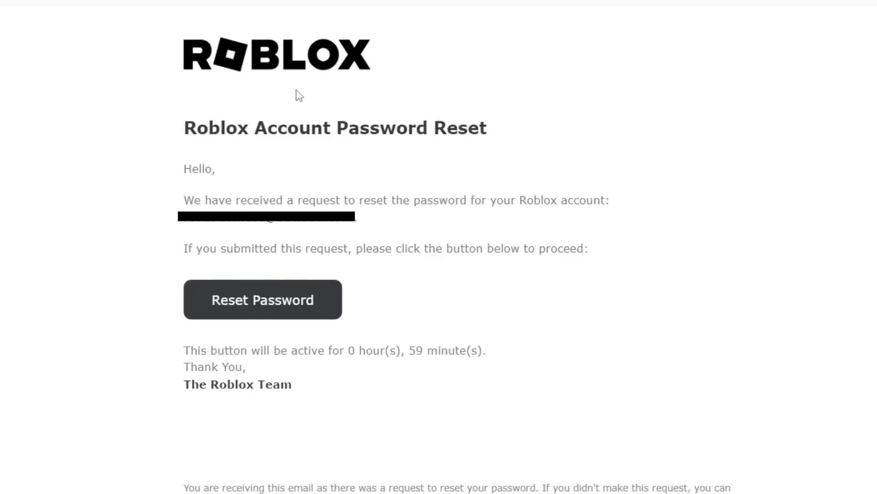
mouse_move(270, 309)
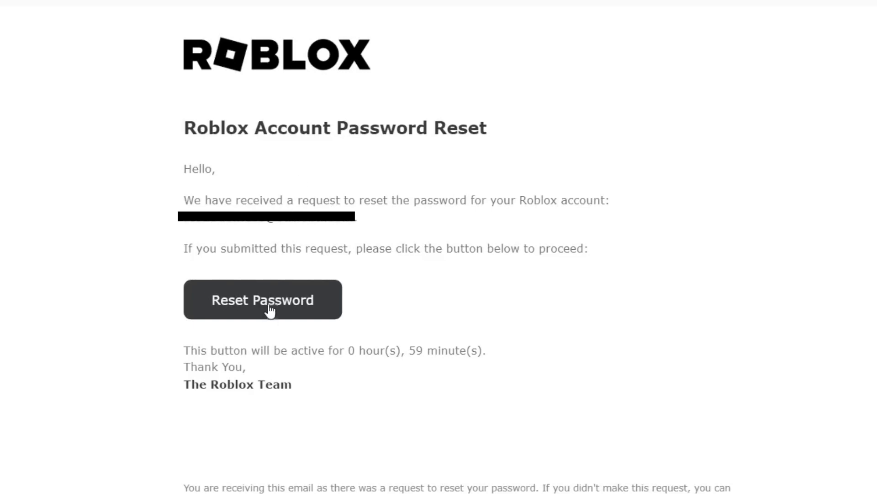
Open the email's Reset Password link and select the first listed account
click(262, 299)
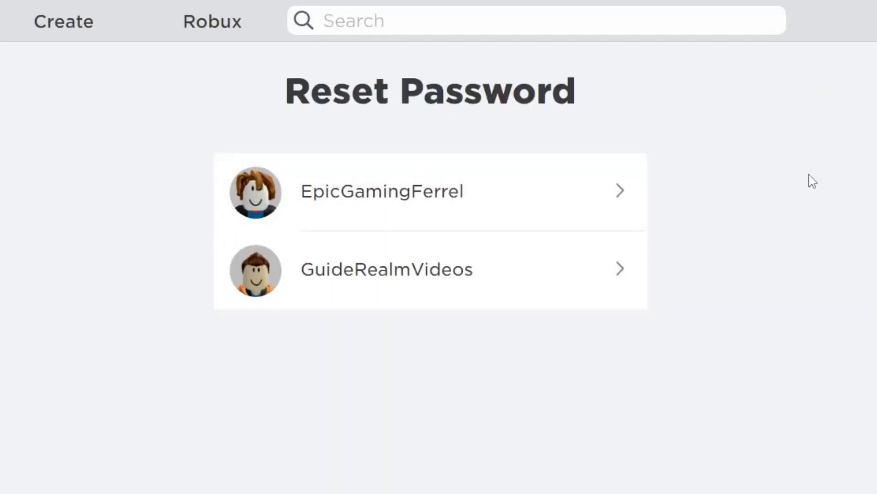
click(382, 190)
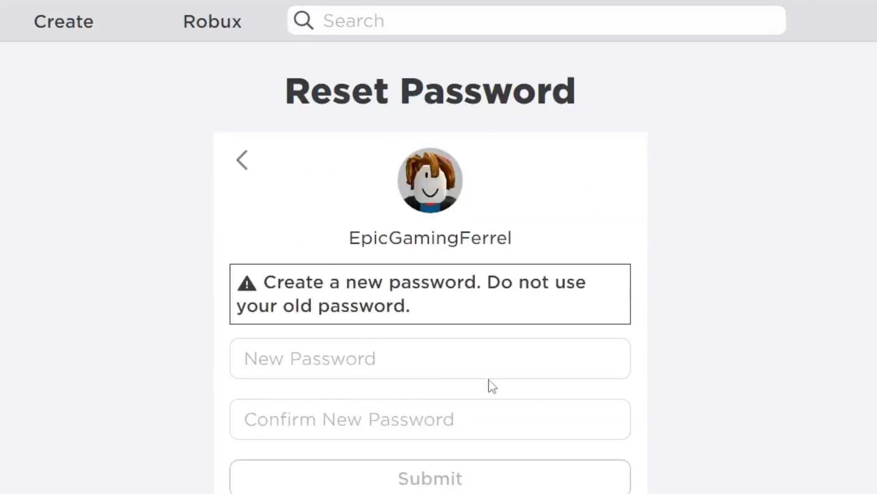